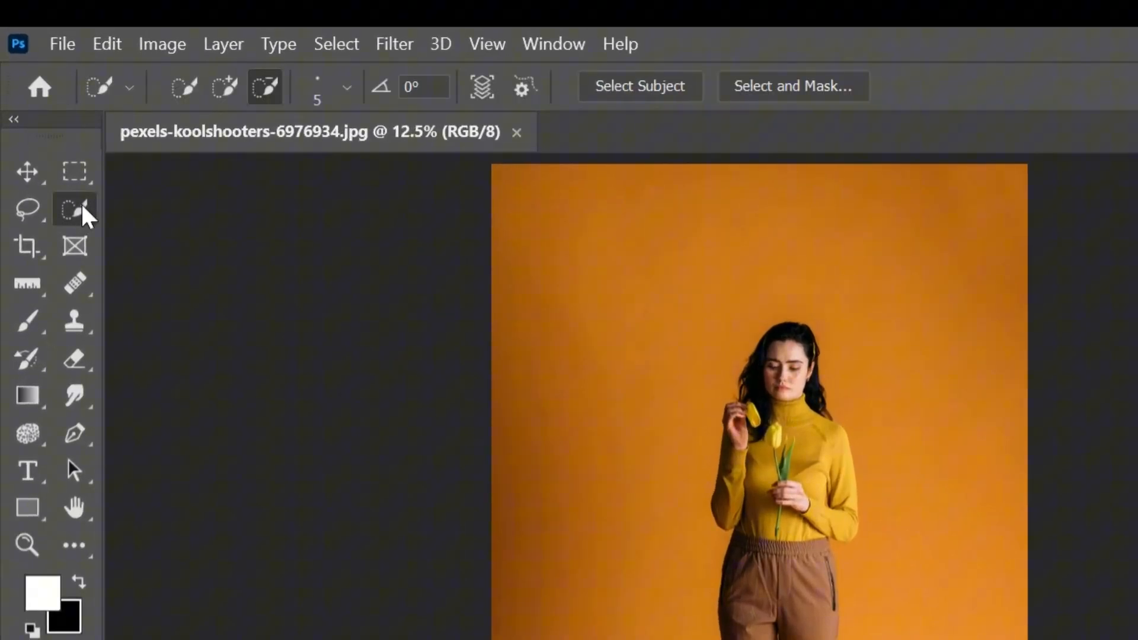
Use Select Subject so the woman is selected apart from the orange backdrop.
left_click(640, 86)
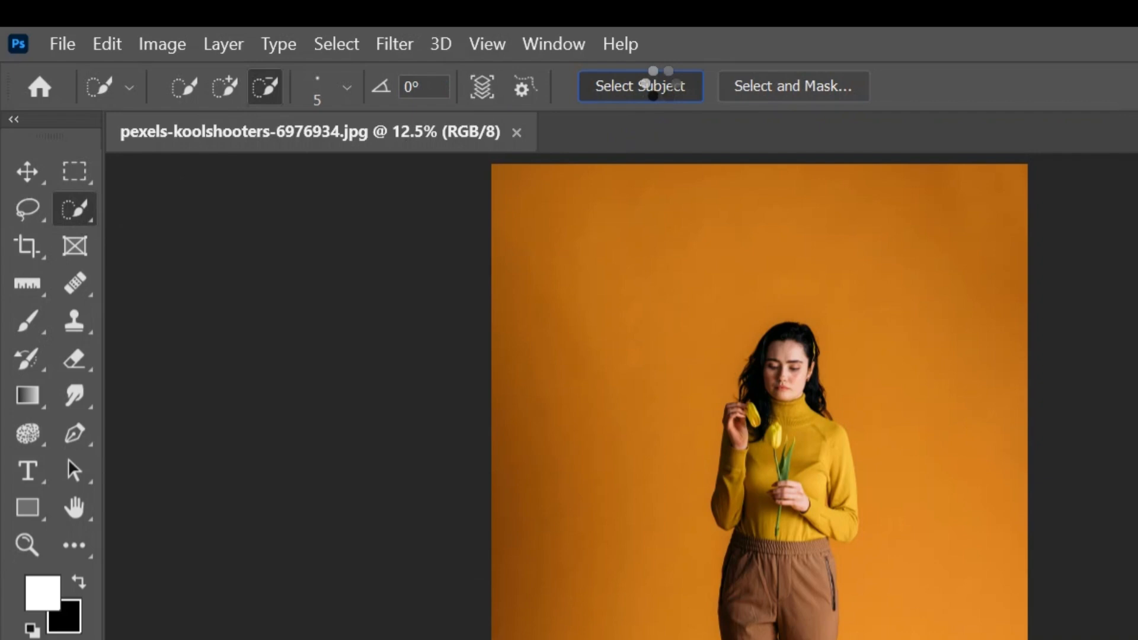
left_click(640, 85)
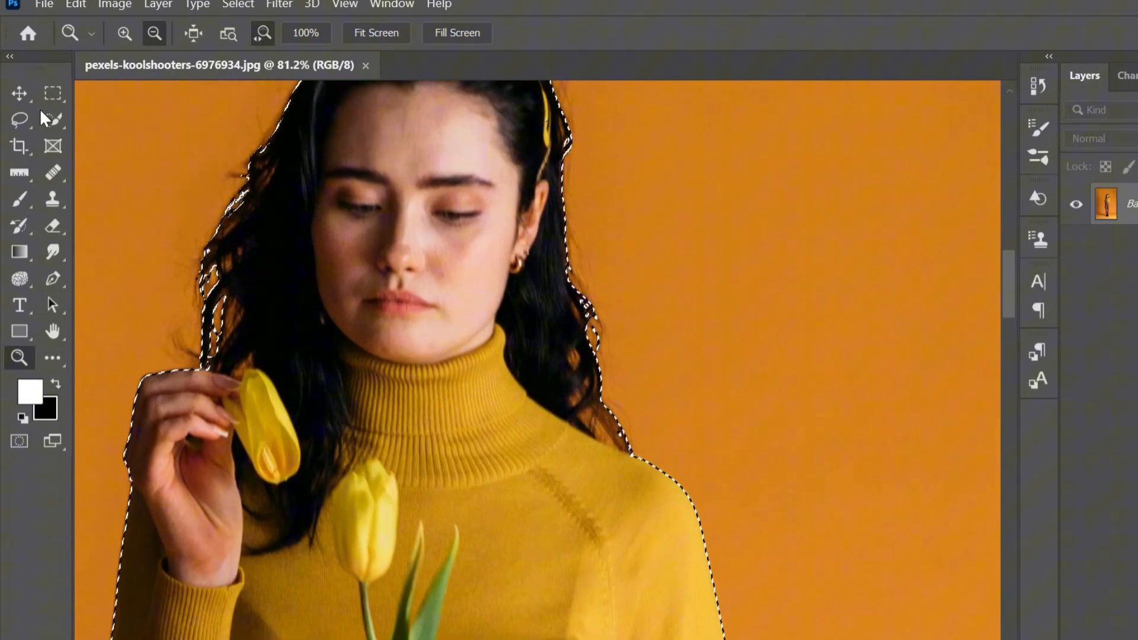
Switch to the Magic Wand to tidy stray hair-edge areas and zoom out to check.
left_click(52, 120)
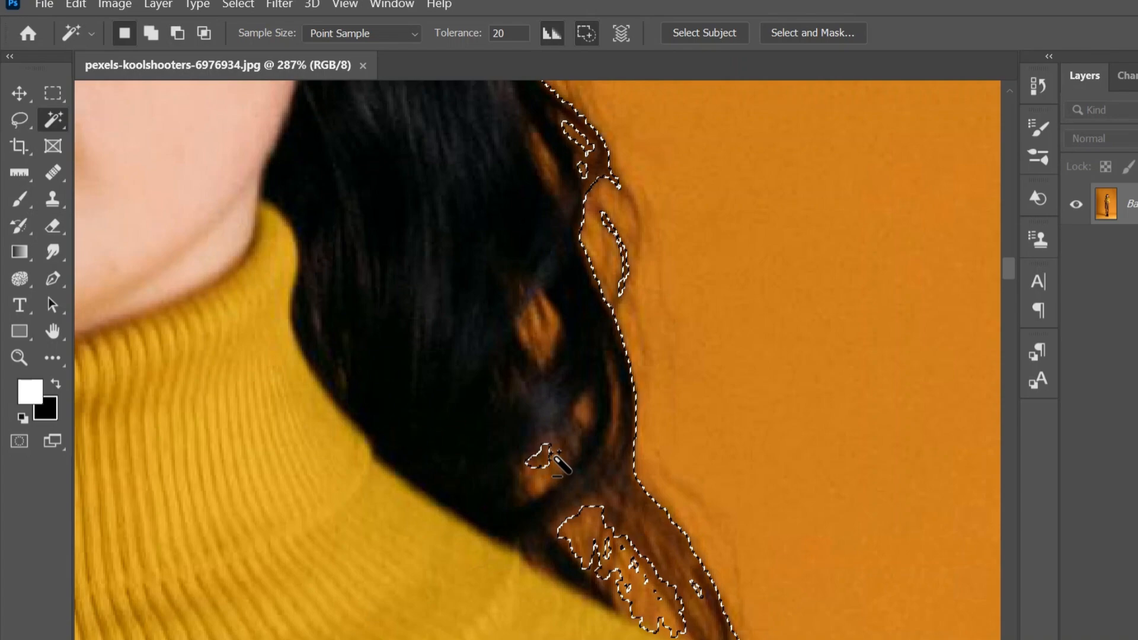
scroll("down", 3)
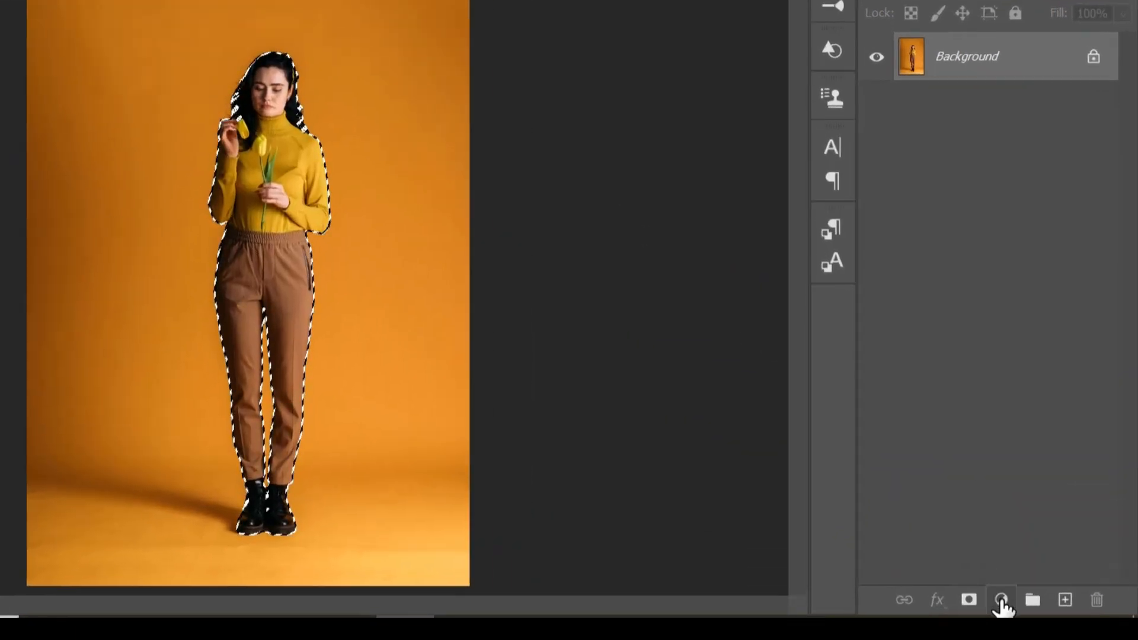
Add a Hue/Saturation adjustment layer and invert its mask (Ctrl+I) to target the backdrop.
left_click(1001, 600)
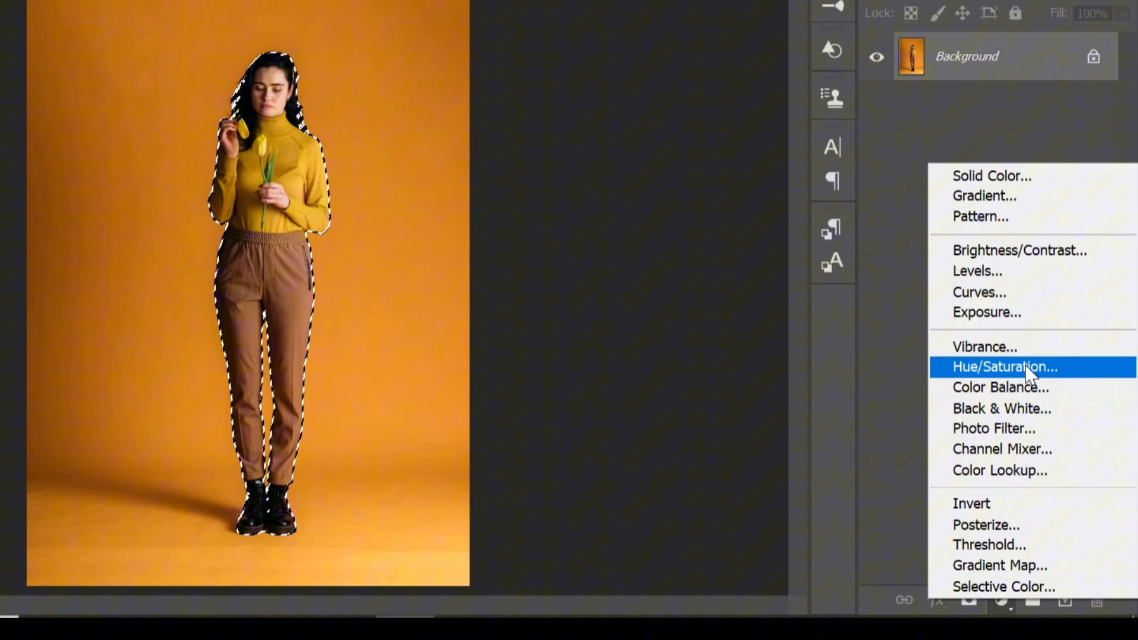
left_click(1003, 366)
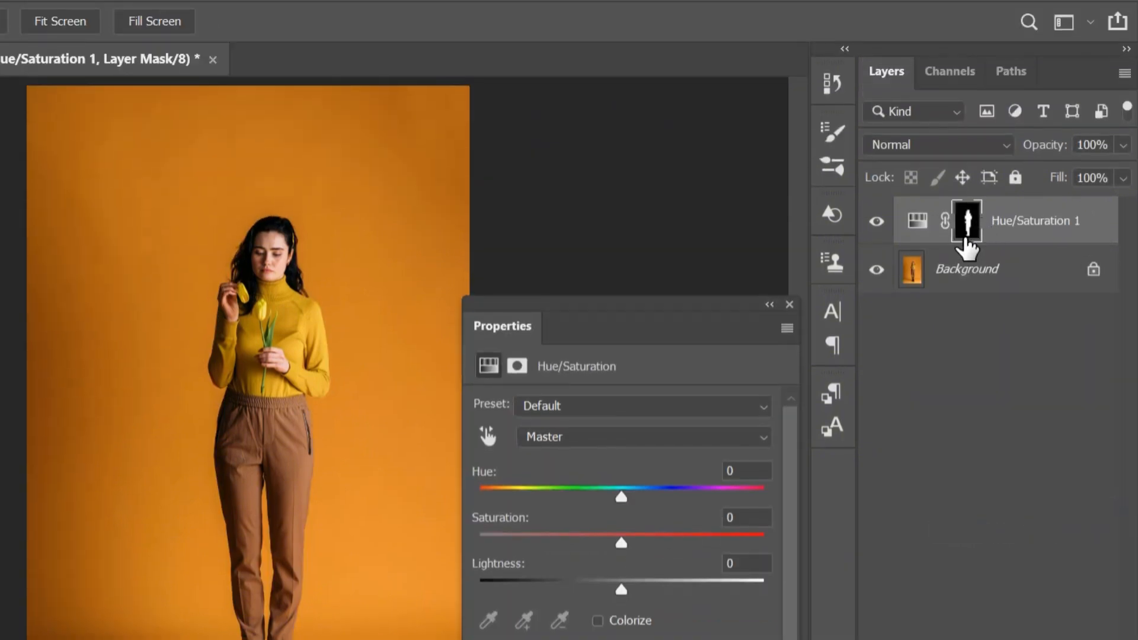
key("ctrl+i")
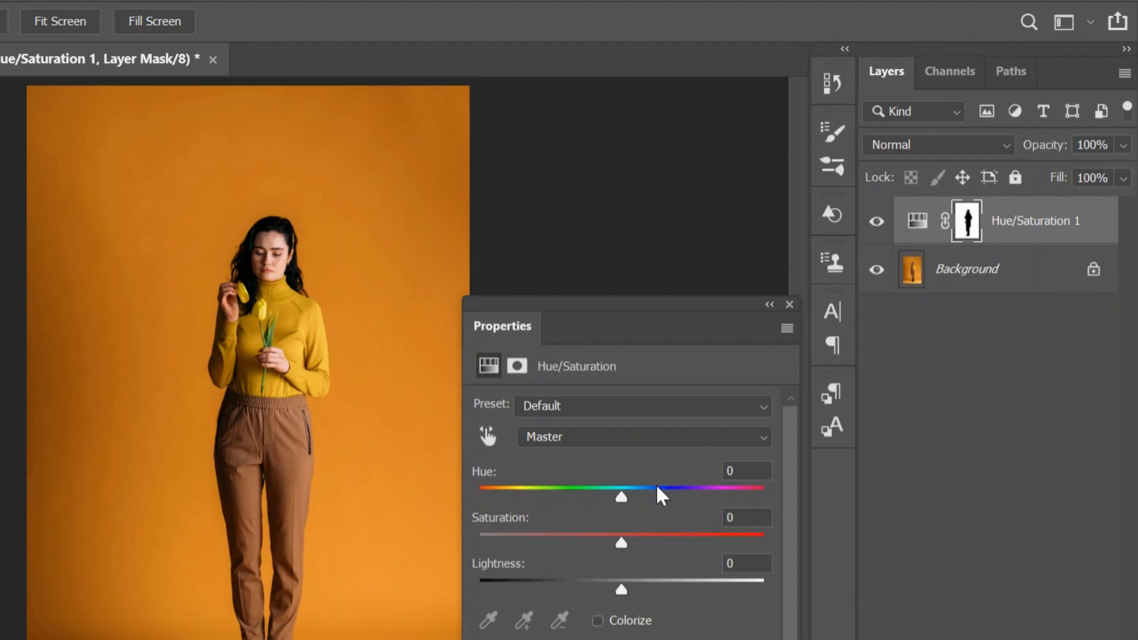
Drag the Hue slider through blue, pink, green and teal, settling near -20 red-orange.
left_click_drag(619, 497, 724, 397)
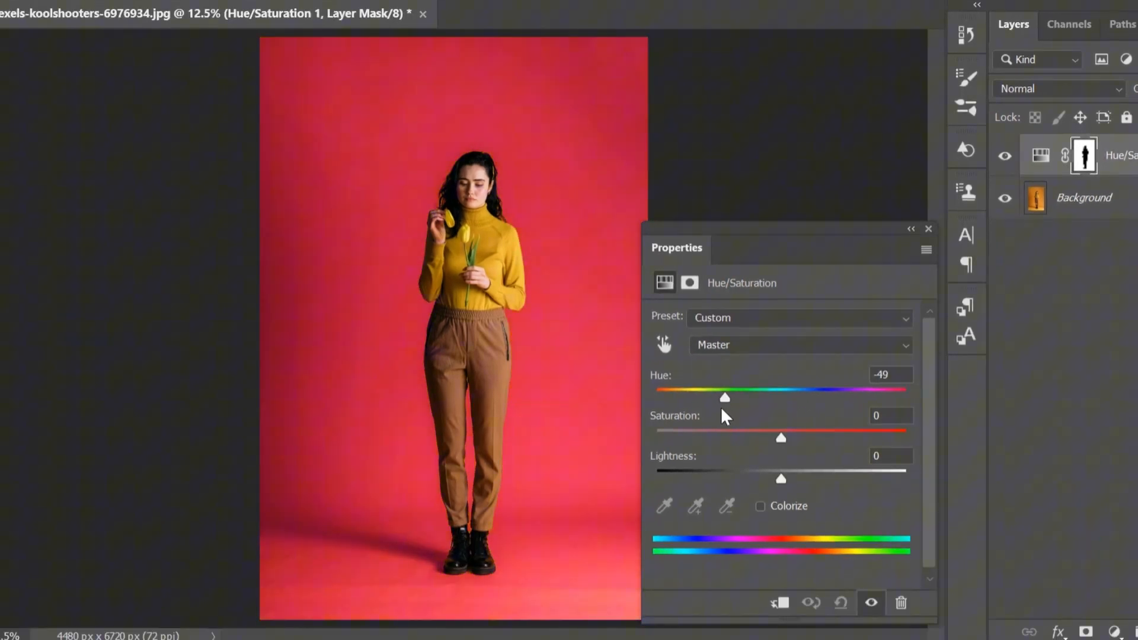
left_click_drag(724, 397, 656, 397)
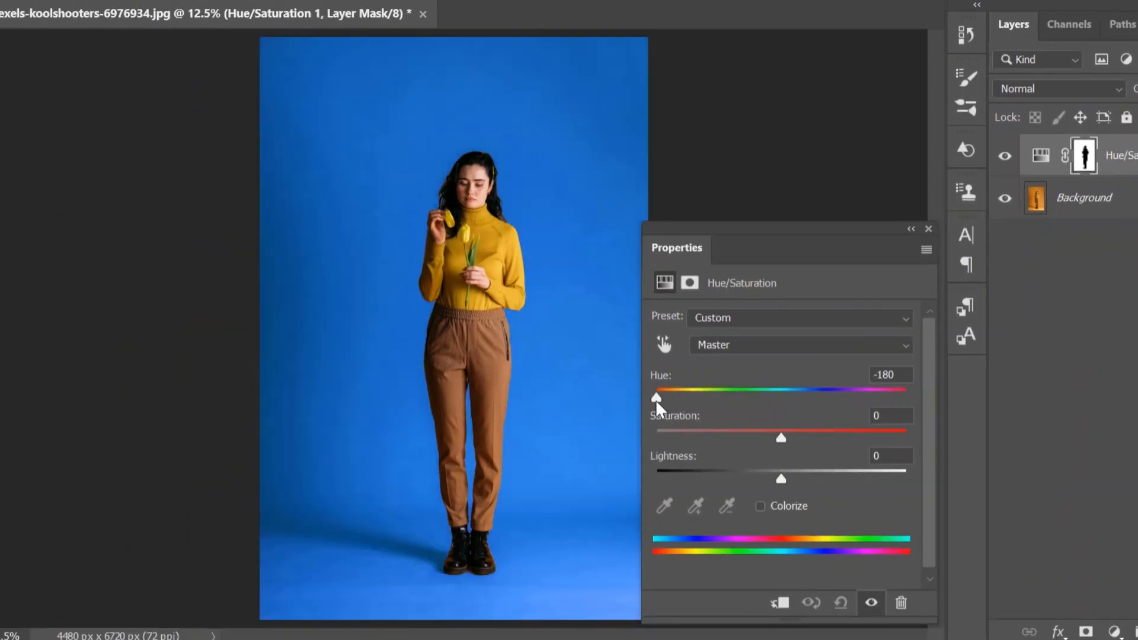
left_click_drag(656, 390, 717, 398)
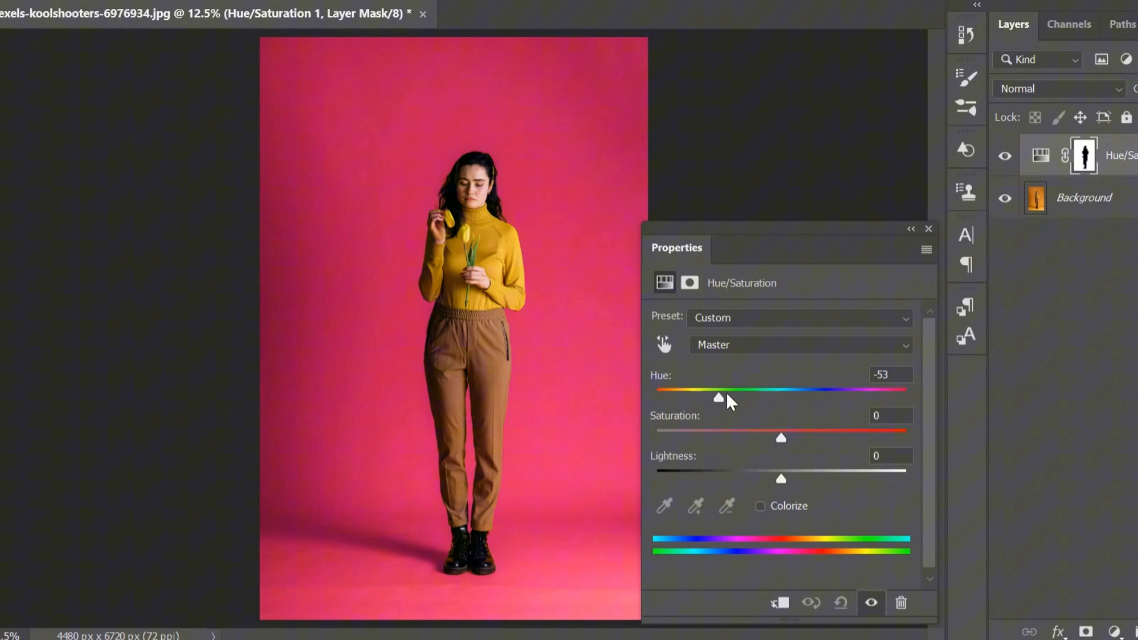
left_click_drag(718, 398, 832, 398)
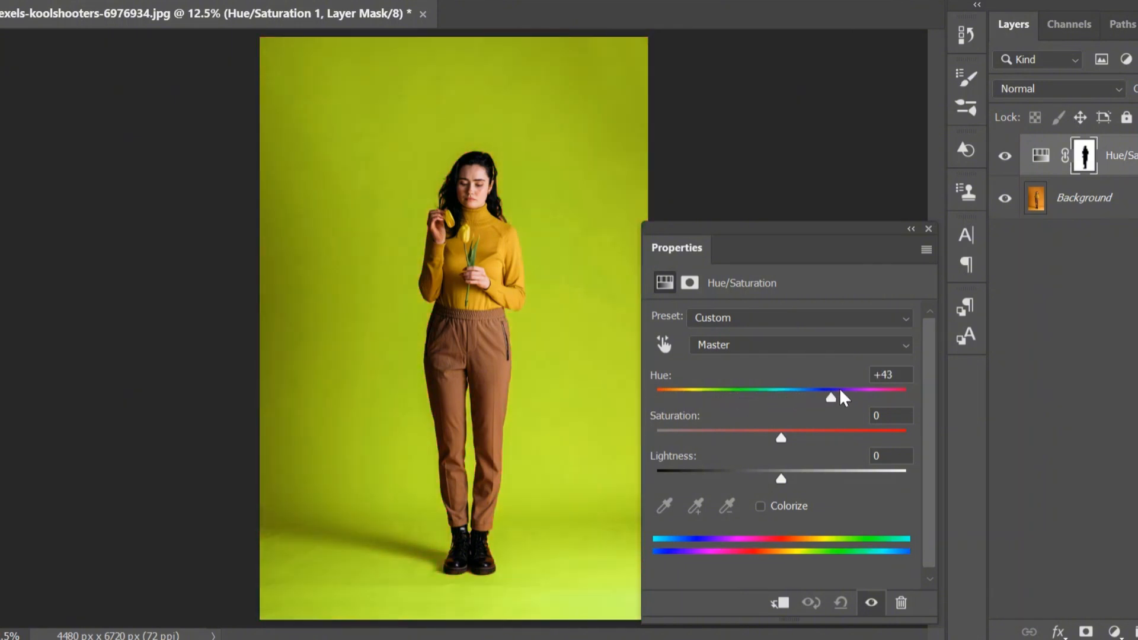
left_click_drag(831, 397, 881, 397)
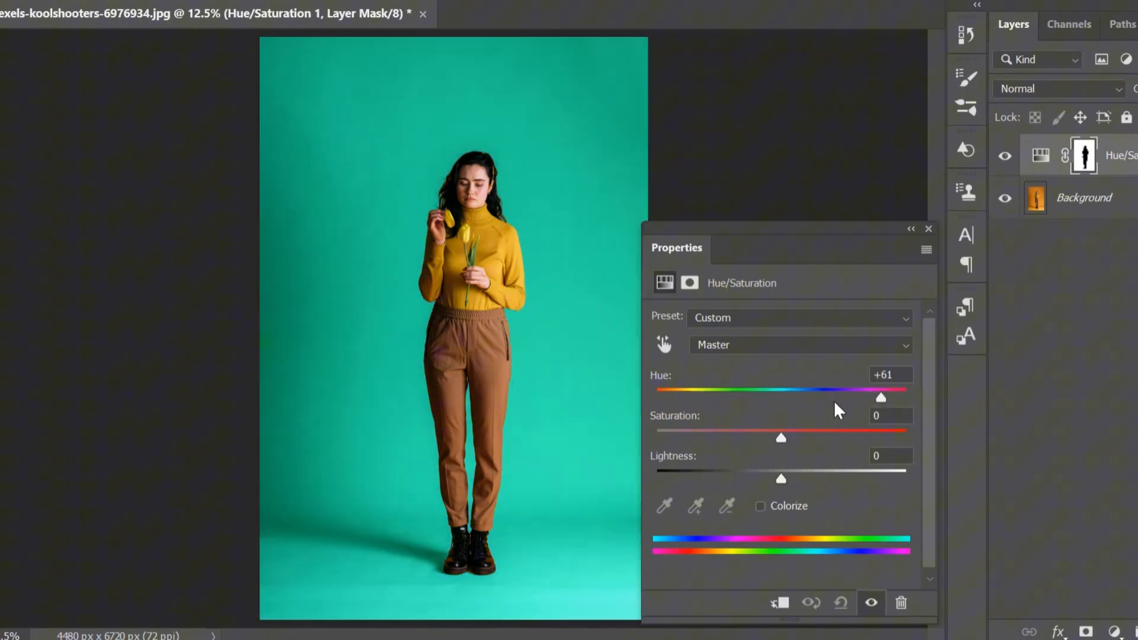
left_click_drag(881, 397, 662, 397)
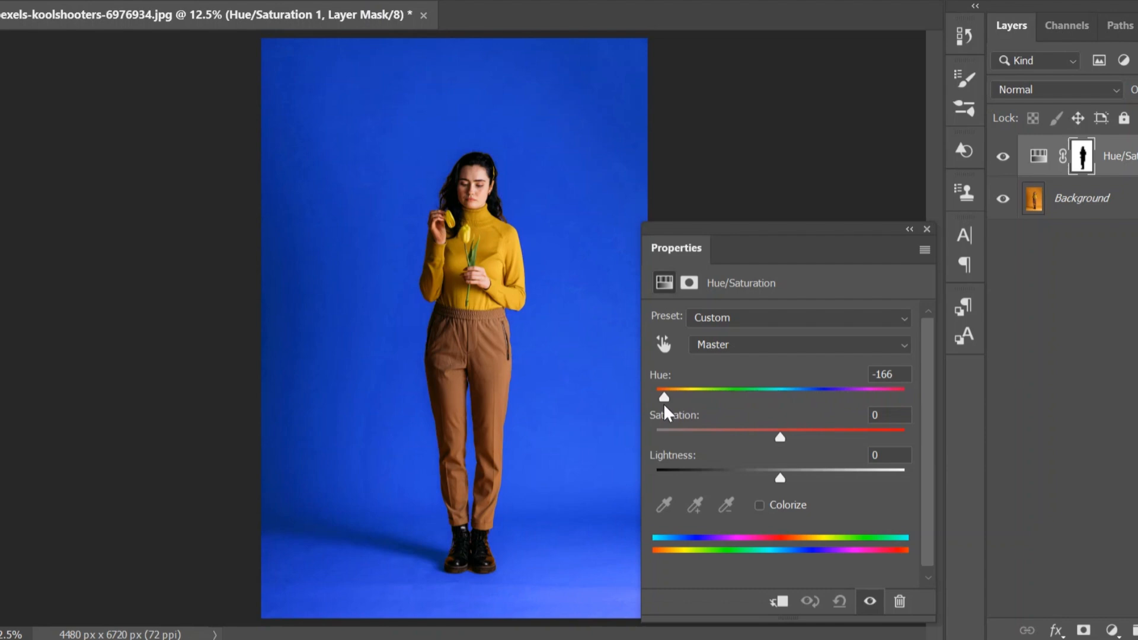
left_click_drag(663, 397, 696, 383)
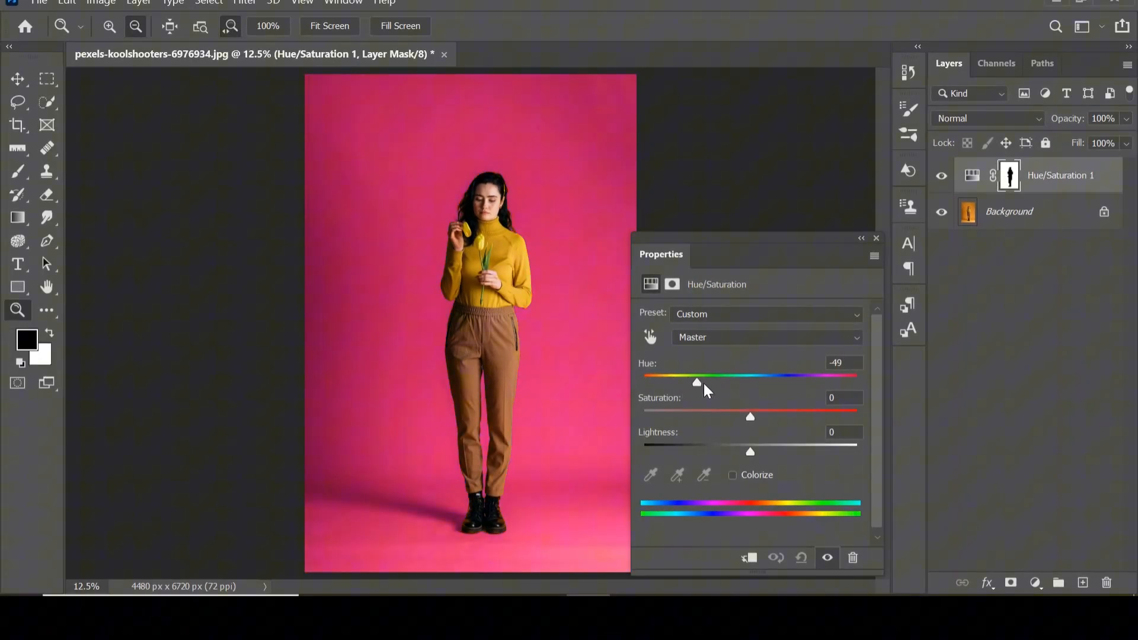
left_click_drag(696, 383, 792, 383)
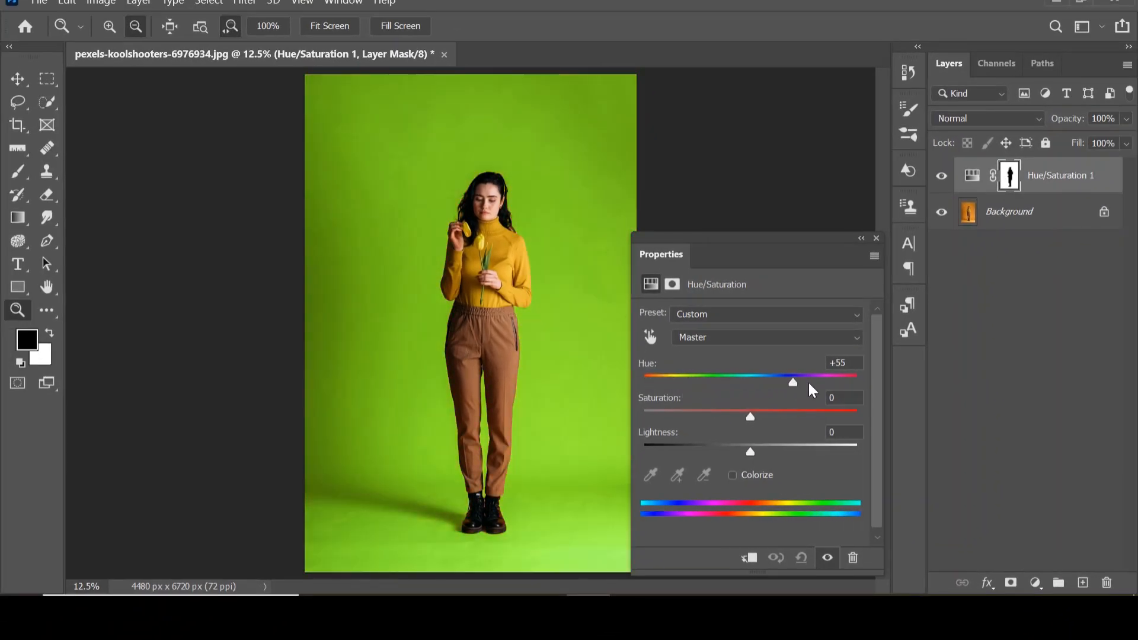
left_click_drag(793, 383, 766, 383)
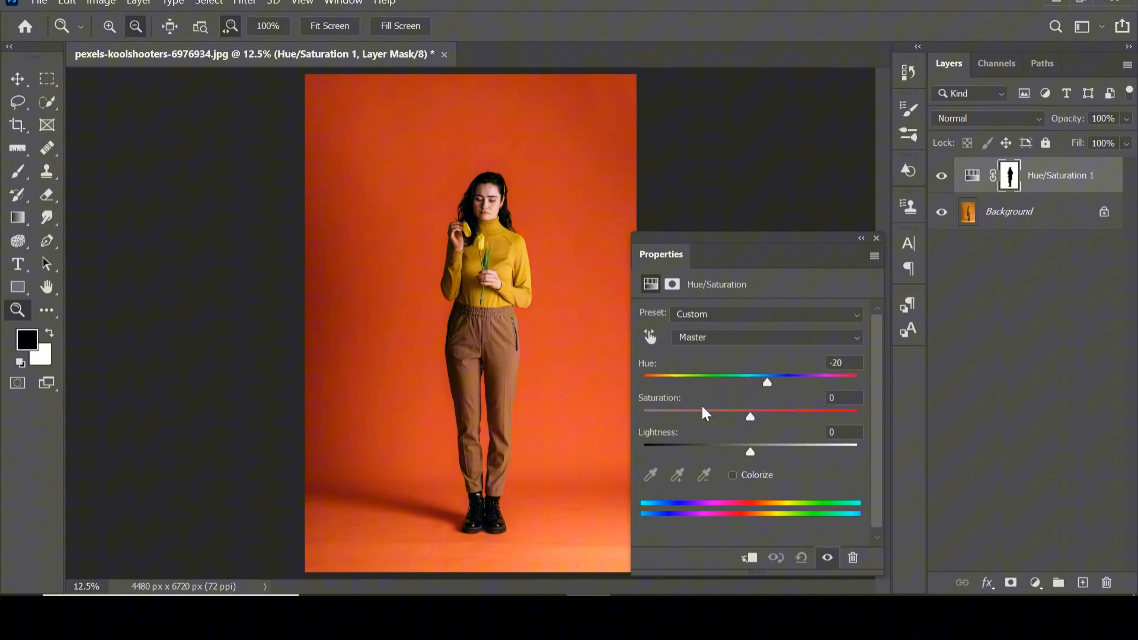